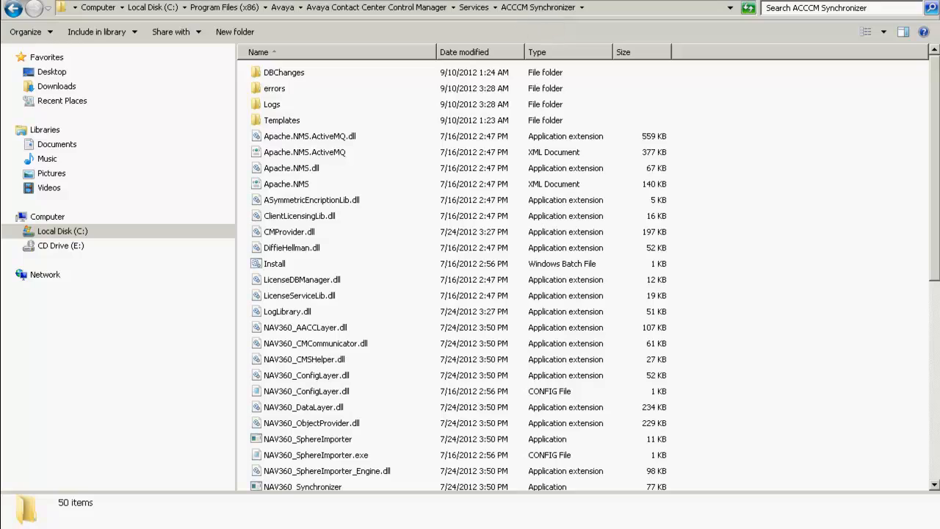
Select the NAV360_Synchronizer application in the ACCCM Synchronizer folder.
click(303, 249)
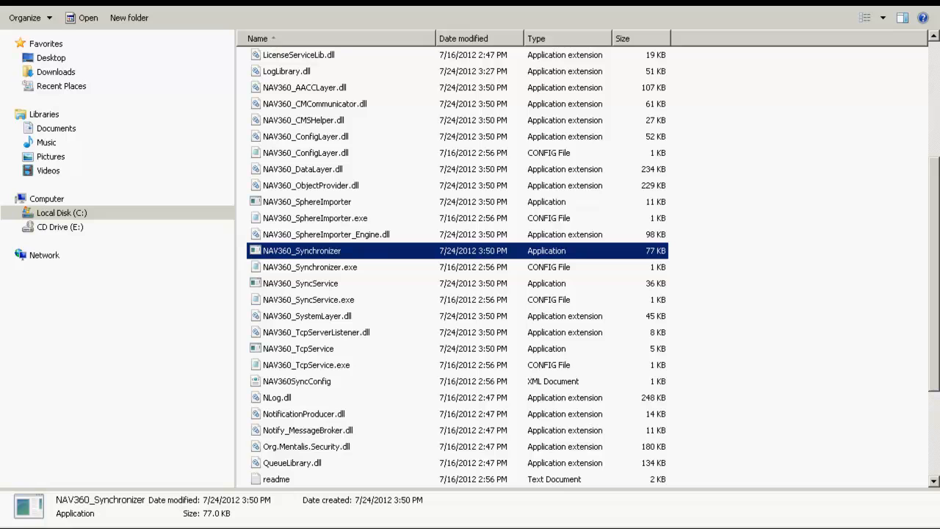
Launch NAV360_Synchronizer and start the manual initial CM sync for Pune at Trace log level.
double_click(301, 250)
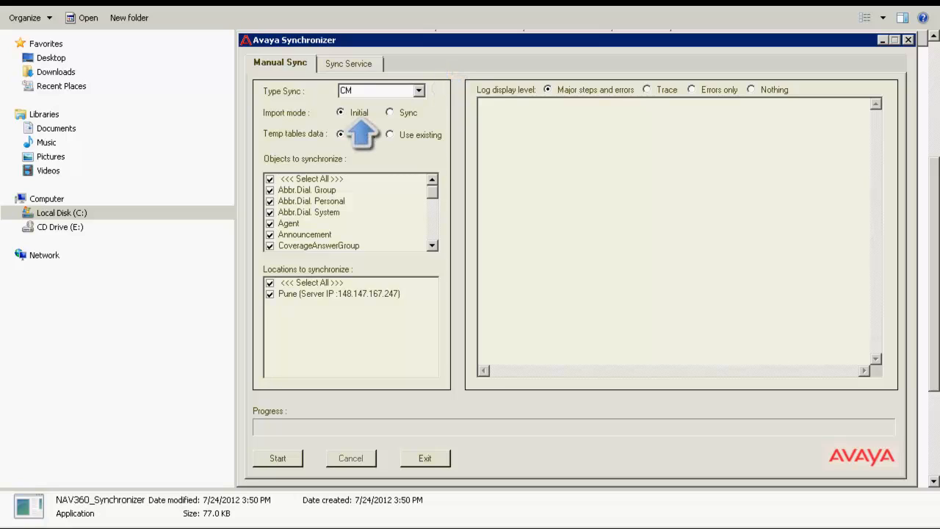
mouse_move(341, 135)
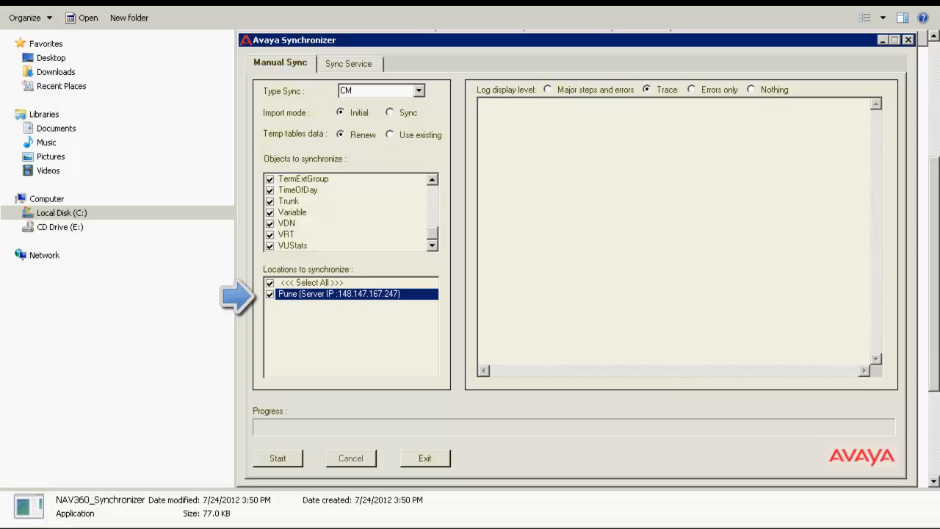
click(278, 458)
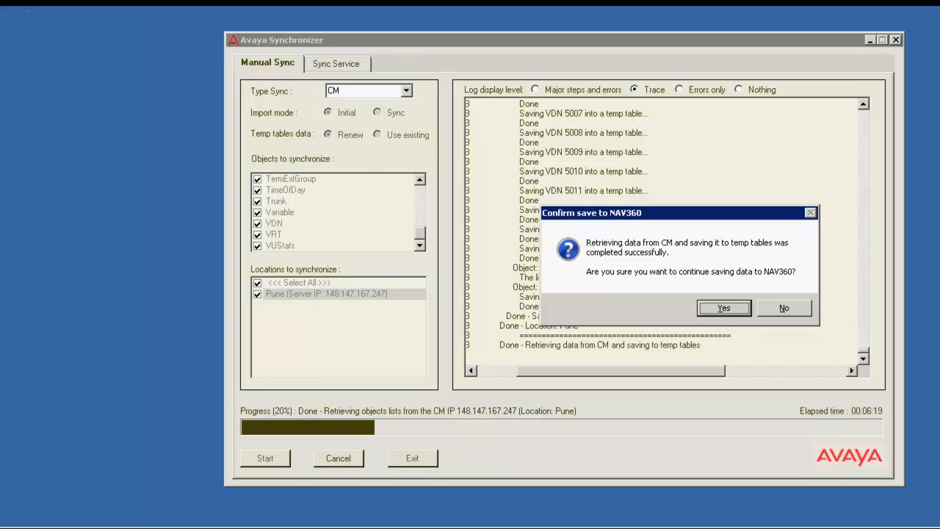
Confirm saving the retrieved Pune data to NAV360 so the save progress begins.
click(723, 309)
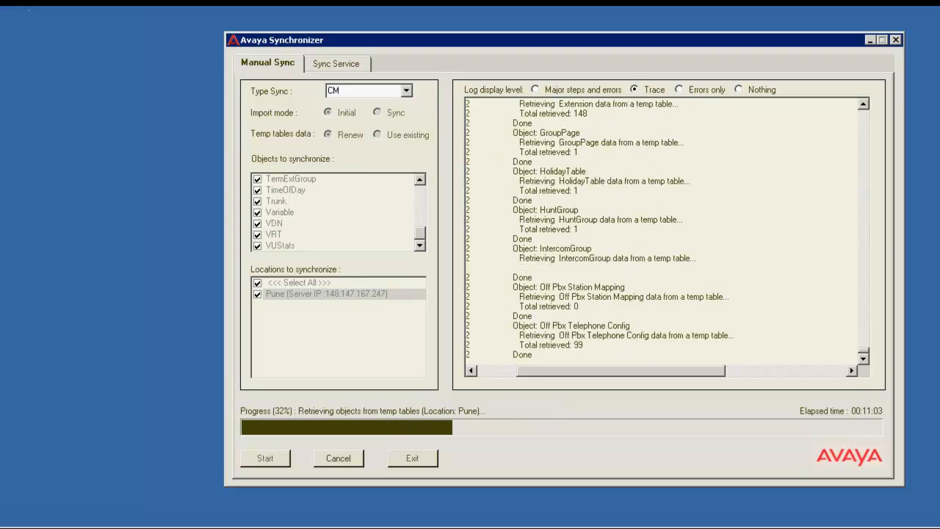